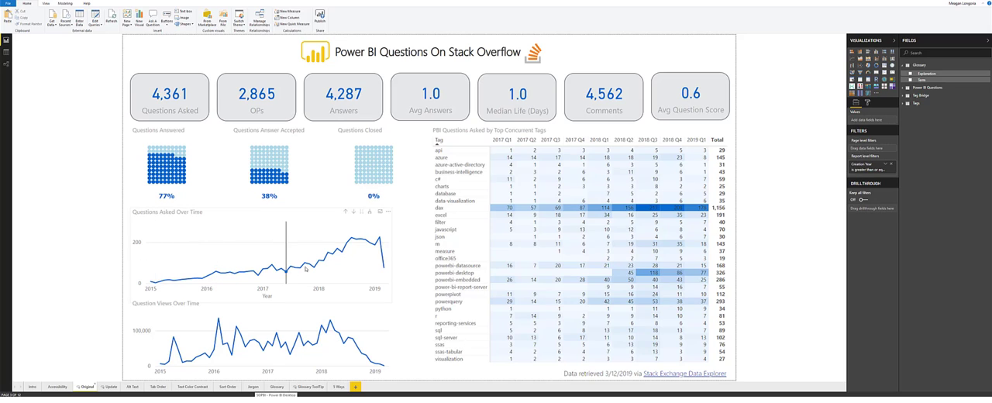
mouse_move(350, 257)
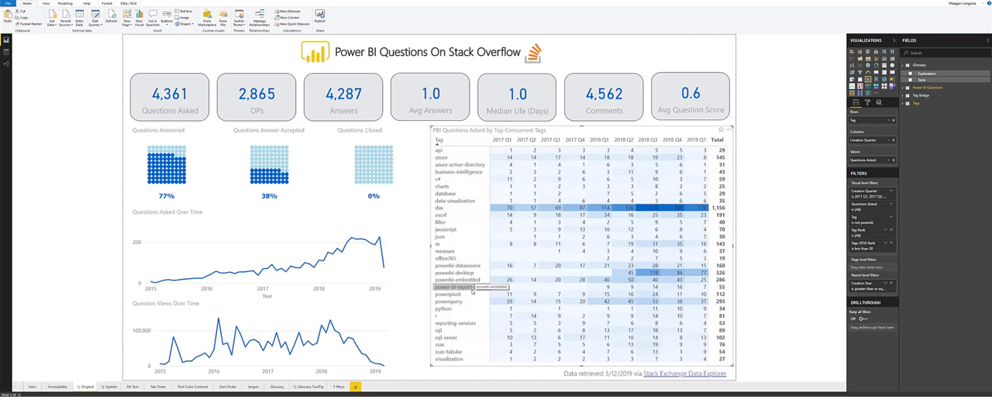
mouse_move(458, 287)
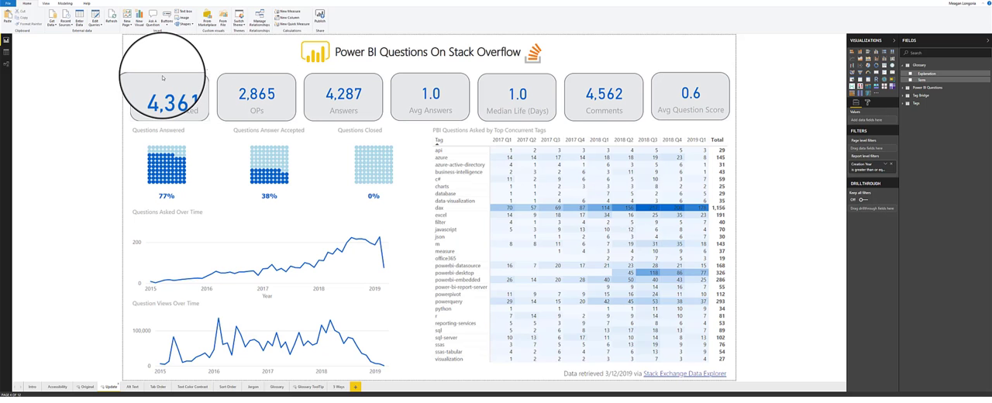
Give the Questions Asked card alt text: 4361 questions asked, Jan 2015 to mid-March 2019.
left_click(168, 96)
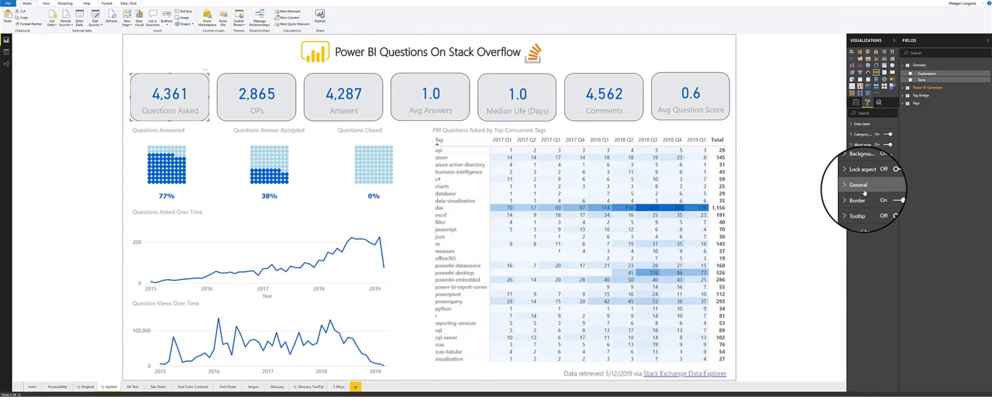
left_click(857, 185)
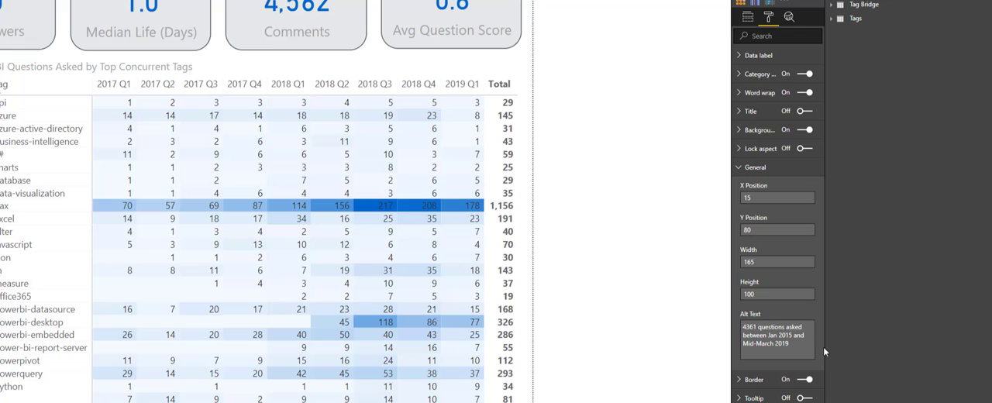
left_click(775, 339)
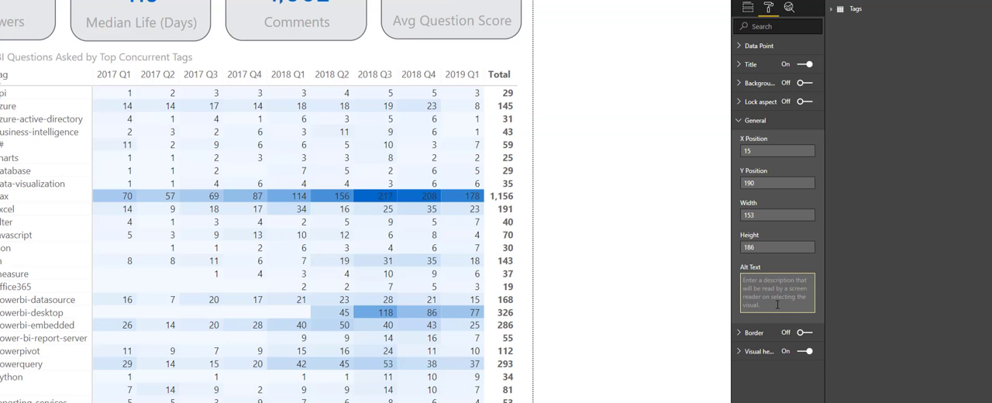
Enter 'Percent of questions that received an answer' as the Questions Answered alt text.
type("Percent of questions that received an answer")
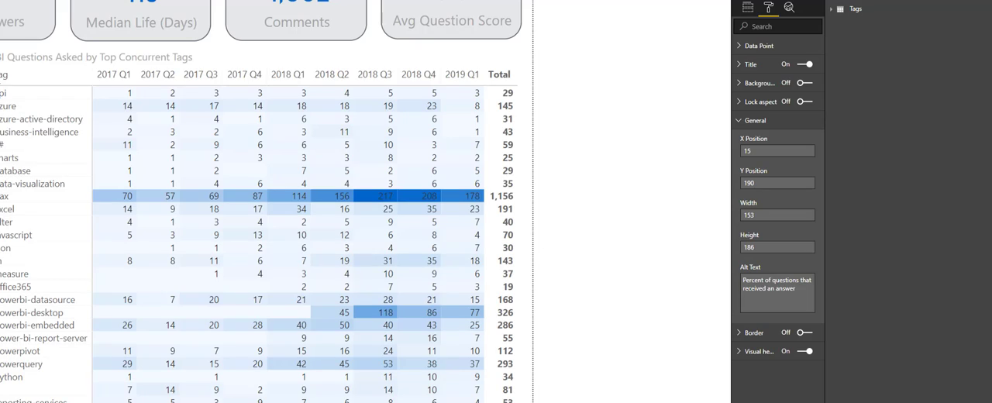
left_click(777, 293)
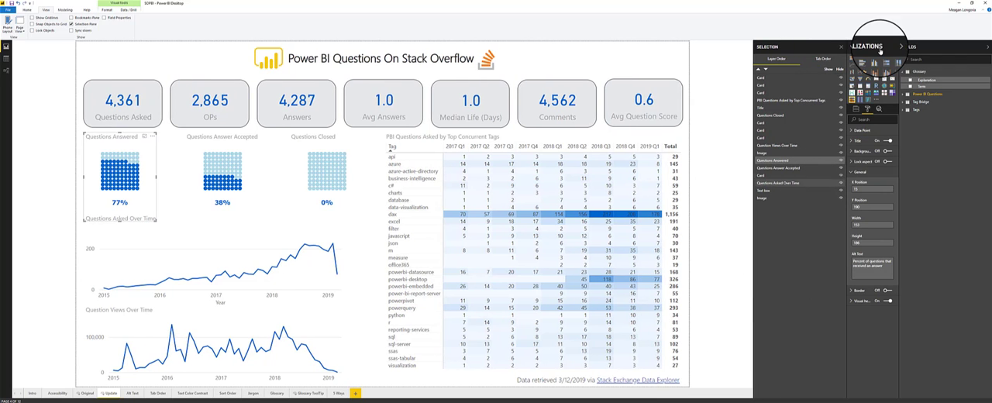
Show the visuals in numbered tab order and Tab through them to the title box.
left_click(822, 58)
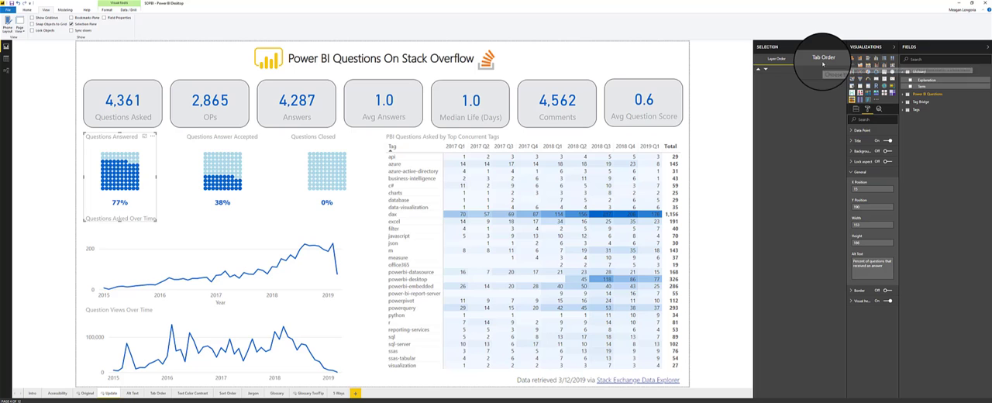
left_click(822, 59)
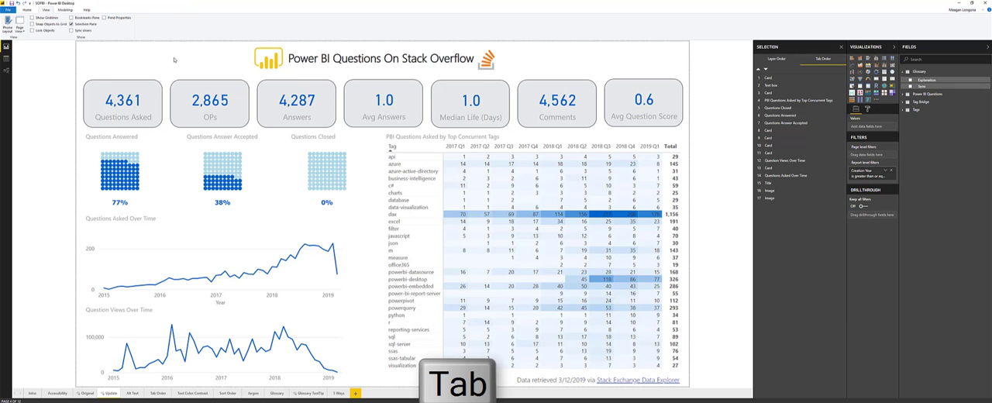
key("Tab")
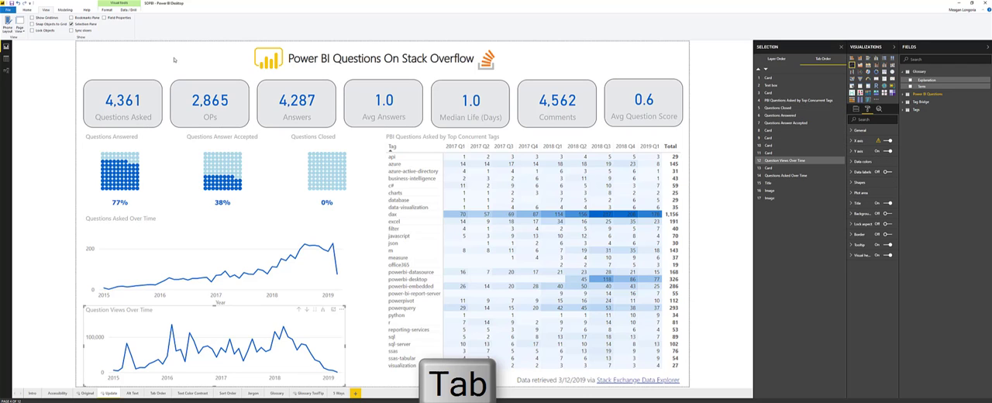
left_click(122, 103)
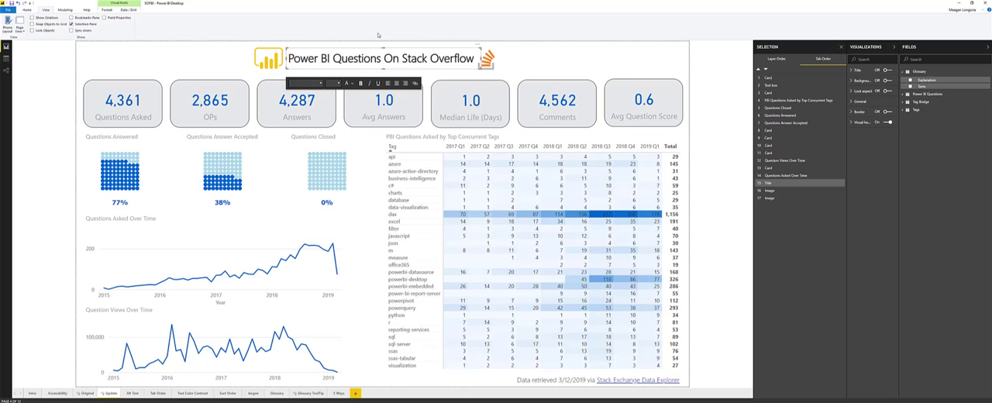
mouse_move(341, 45)
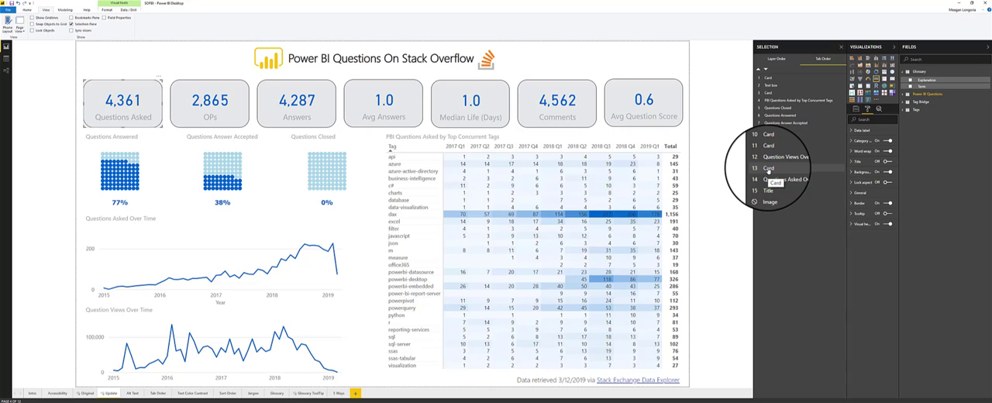
Rename tab-order item 13, 'Card', to 'Questions Asked'.
left_click(769, 169)
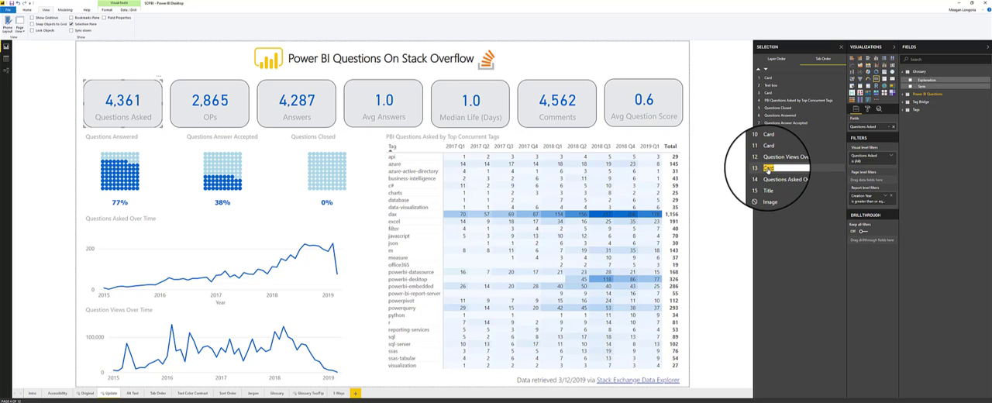
double_click(783, 168)
type("Questions Asked")
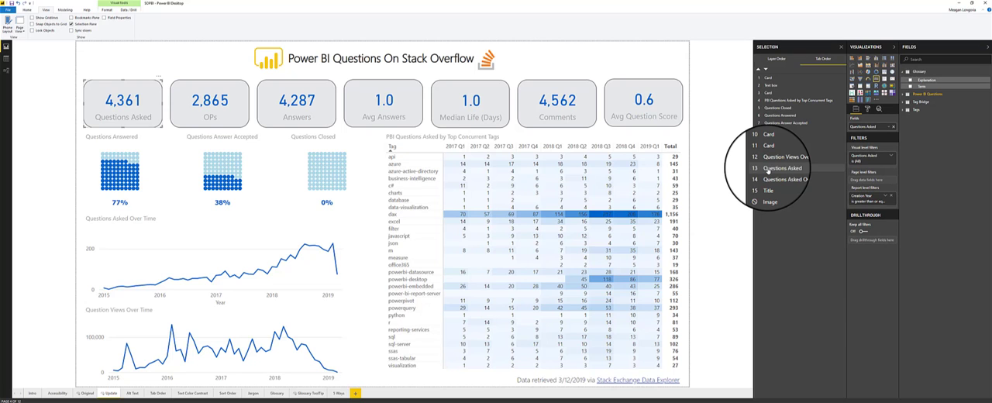
left_click(211, 103)
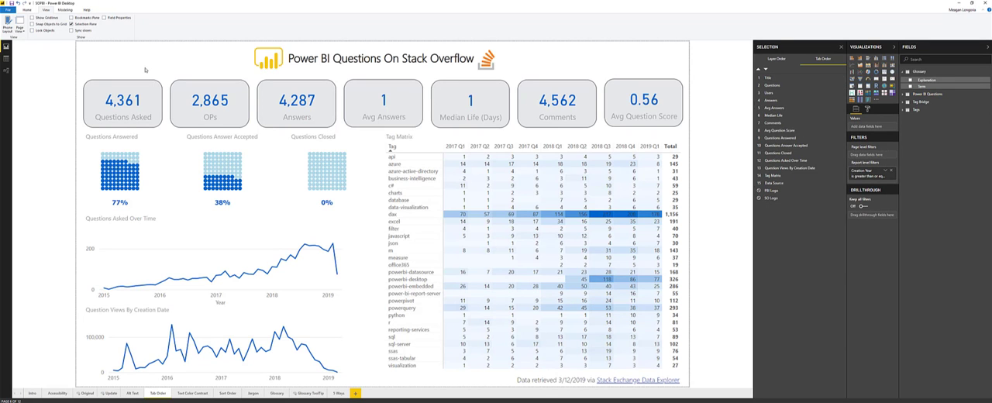
Tab through the Tab Order page's visuals to Data Source, then return to Update.
key("Tab")
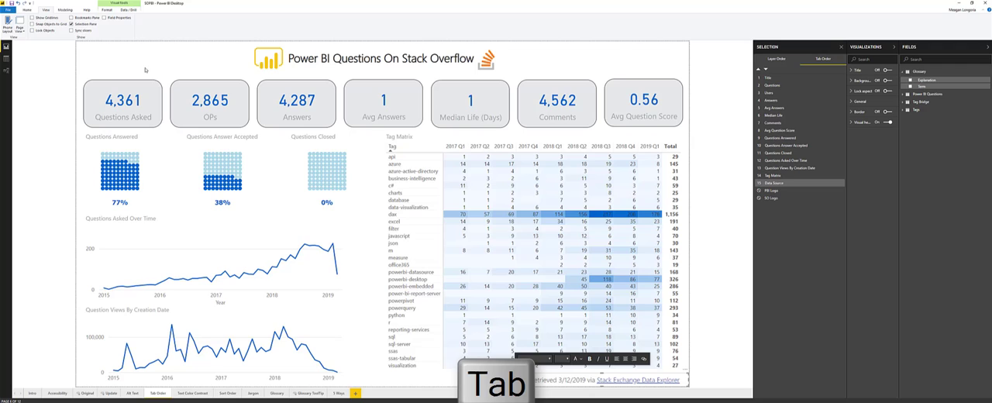
key("Tab")
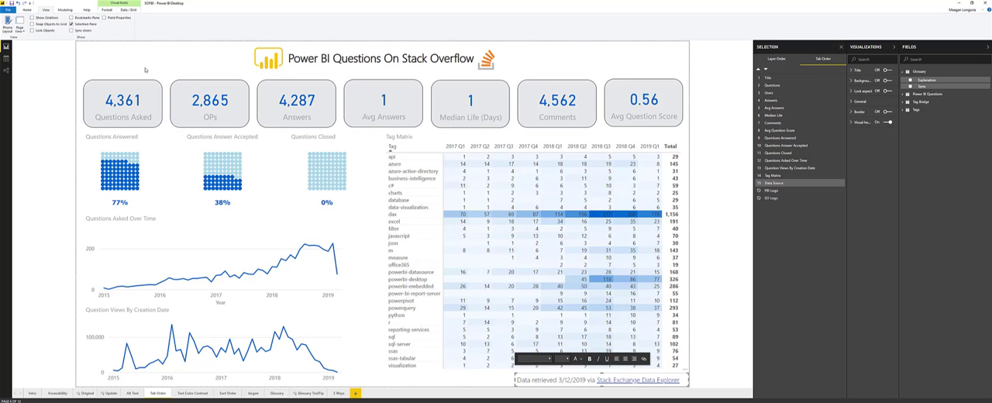
left_click(110, 393)
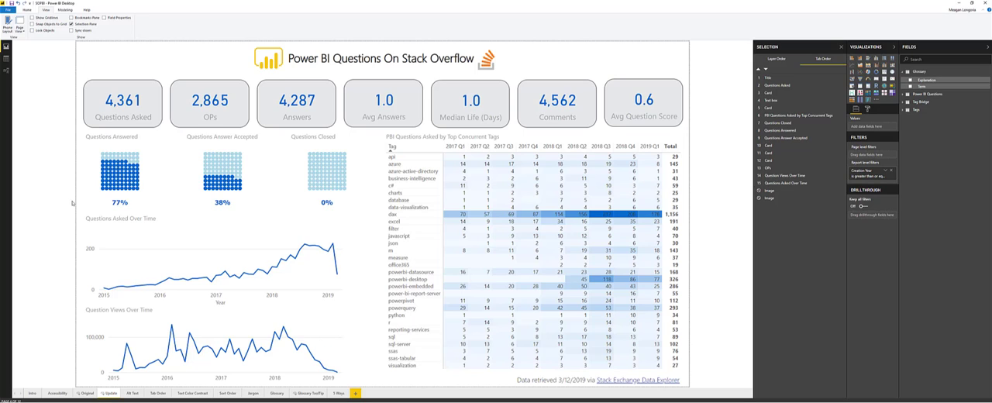
mouse_move(97, 176)
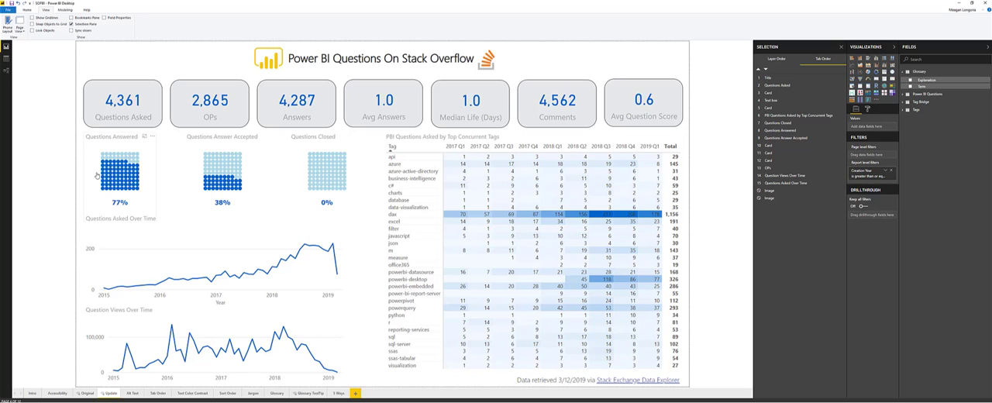
mouse_move(53, 210)
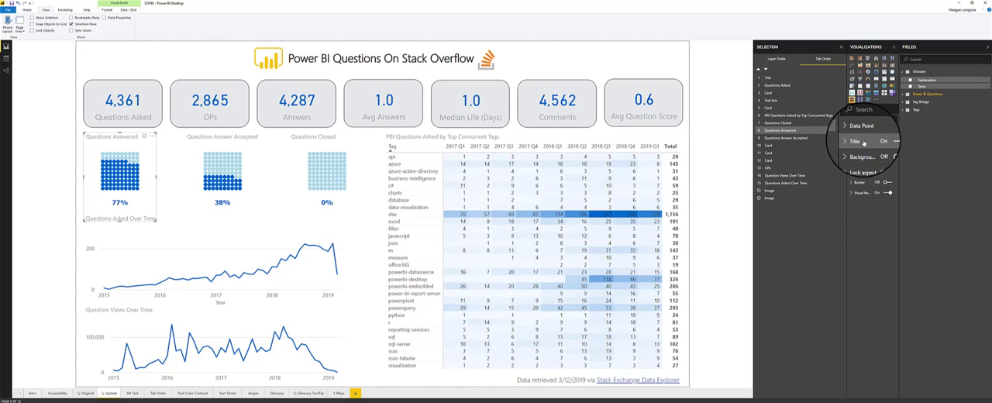
Expand the Questions Answered title settings and show its font colour choices.
left_click(856, 140)
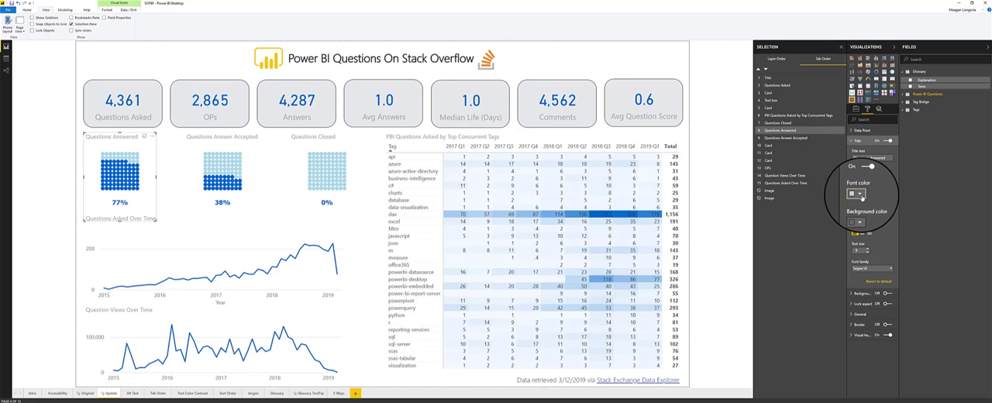
left_click(859, 194)
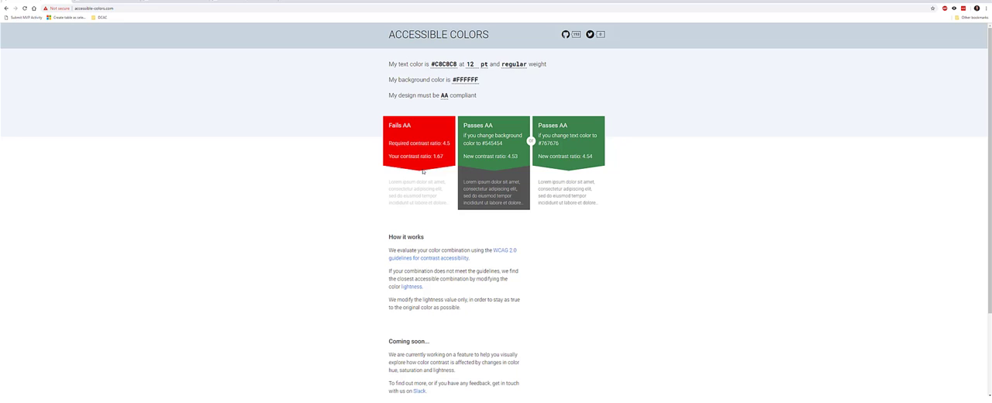
mouse_move(424, 172)
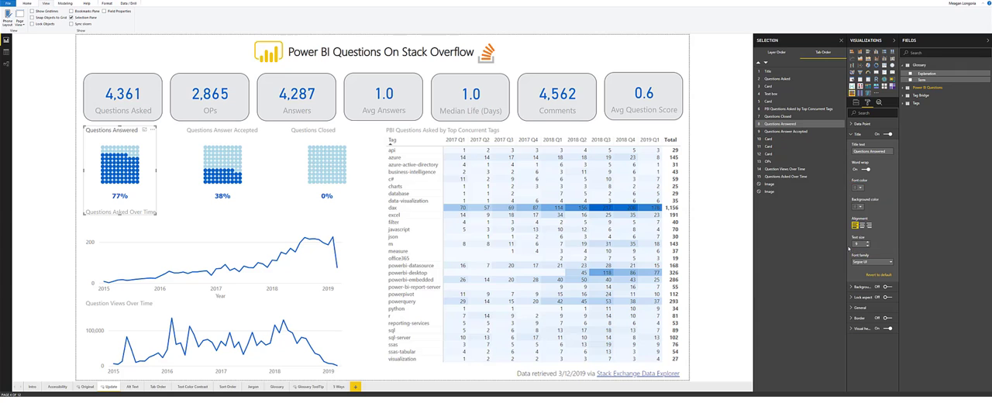
Deselect the chart to review its darker #767676 title.
left_click(222, 167)
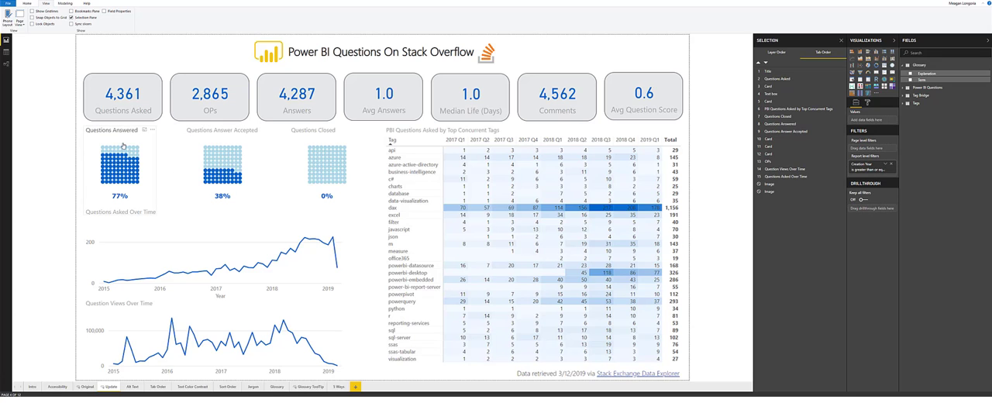
mouse_move(157, 146)
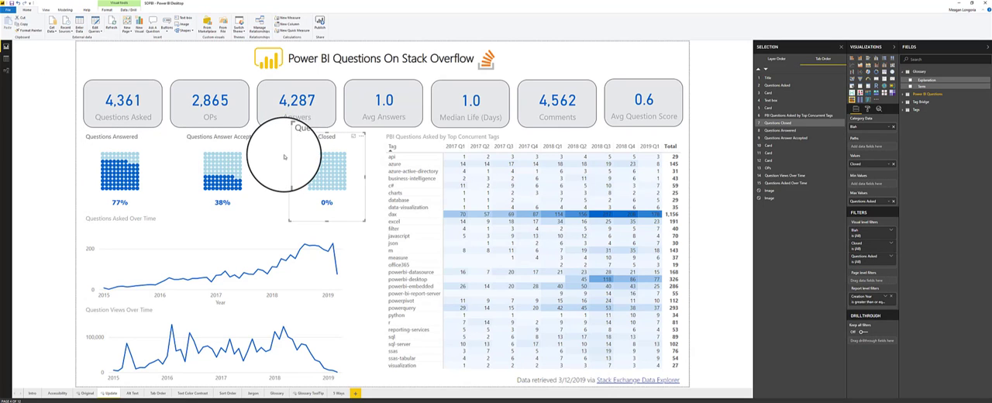
Select the Questions Asked card and pick a custom colour for its category label.
left_click(282, 159)
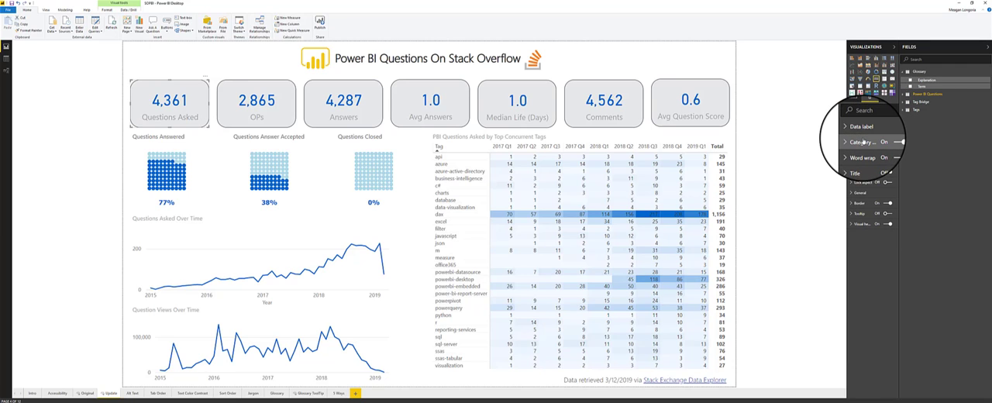
left_click(858, 142)
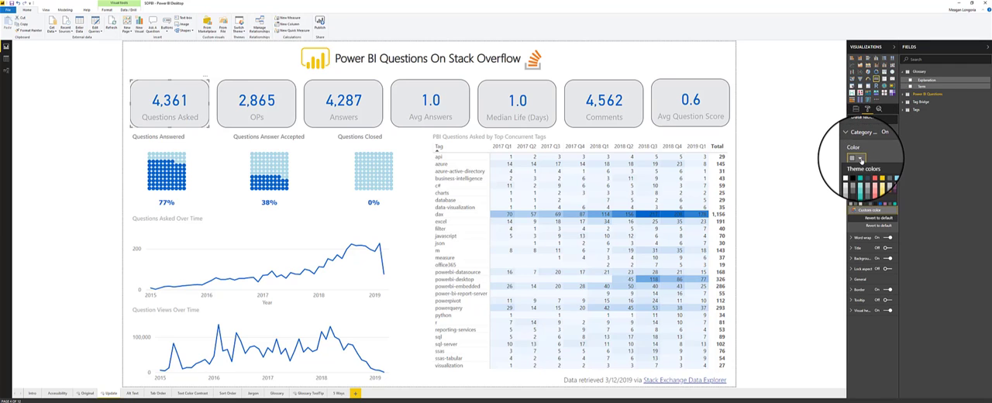
left_click(851, 157)
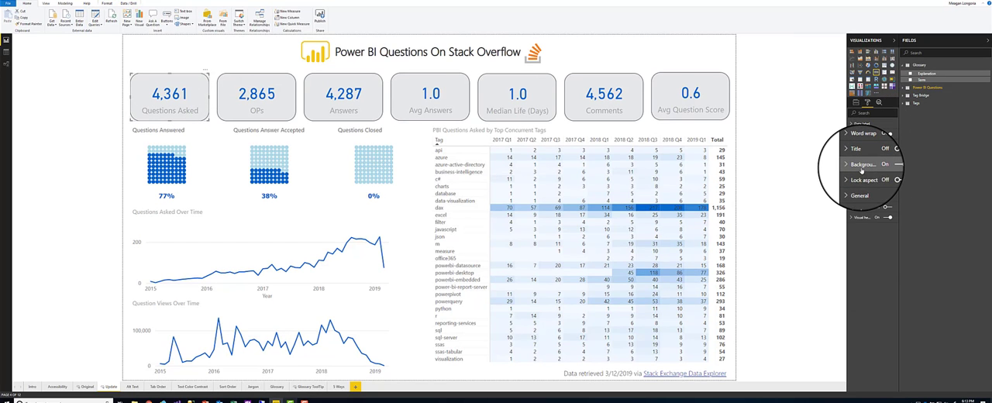
left_click(863, 163)
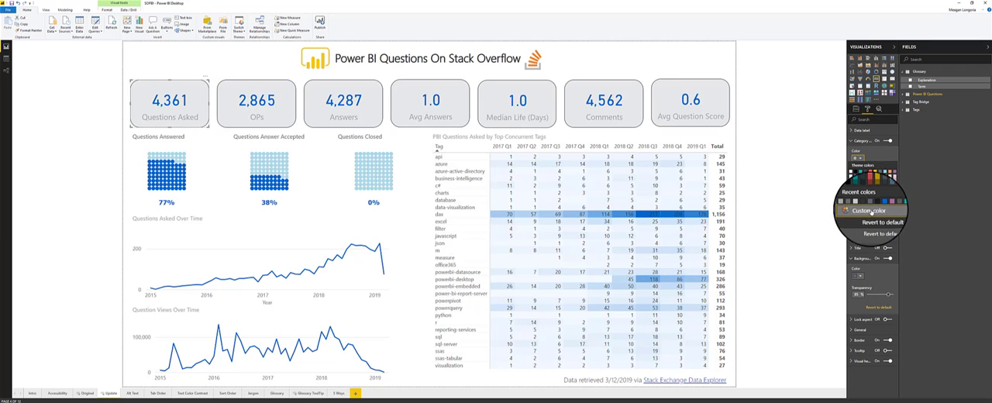
left_click(873, 210)
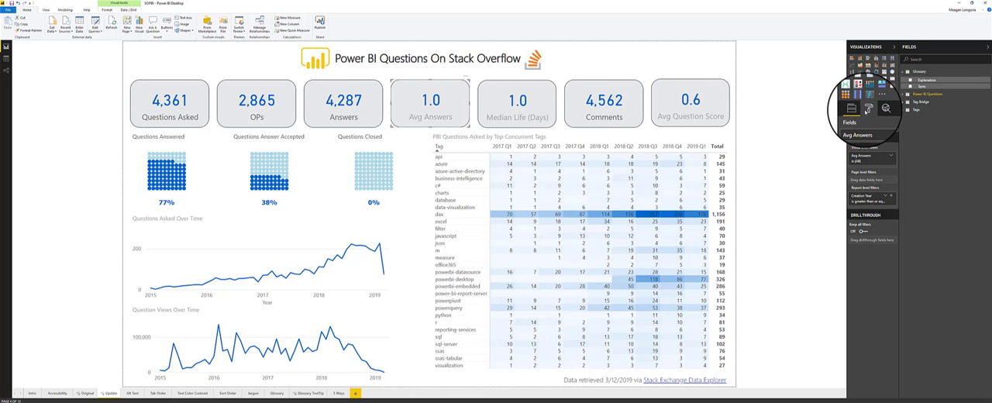
Select the Avg Answers card and show its category label colour choices.
left_click(868, 107)
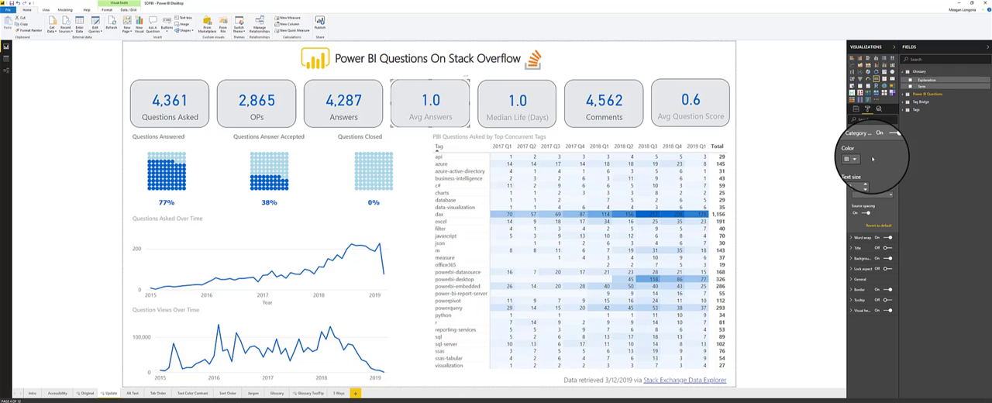
left_click(846, 159)
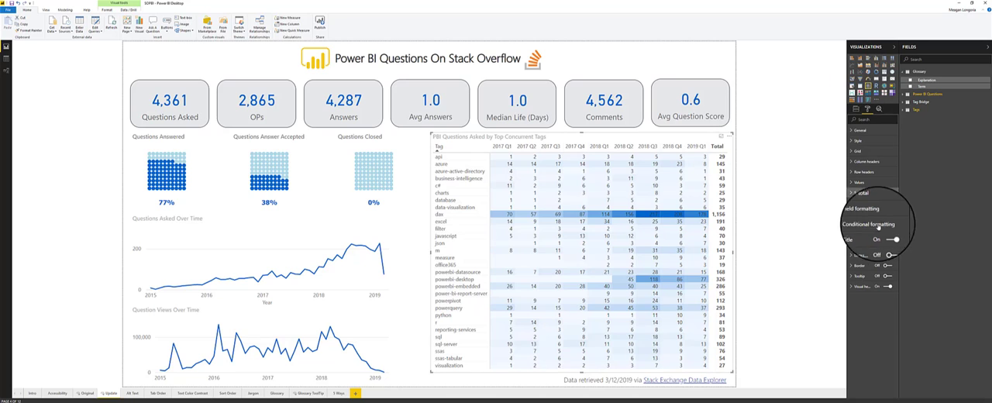
Set a custom maximum colour on the matrix's background colour scale.
left_click(874, 225)
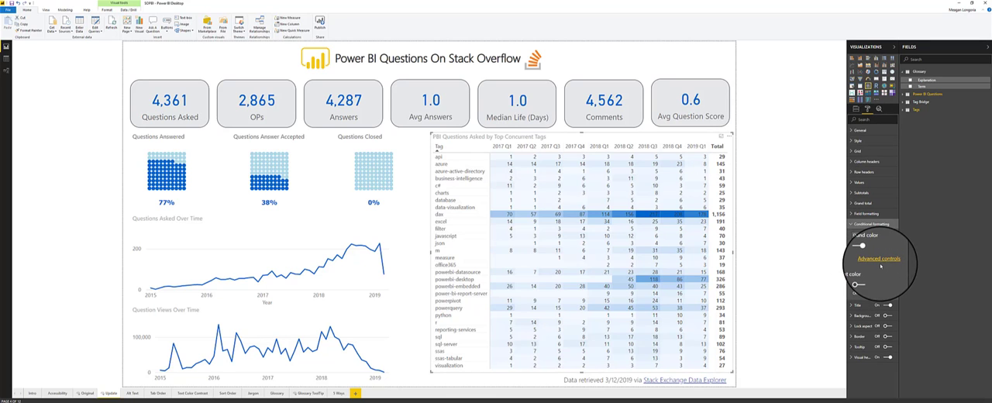
left_click(878, 259)
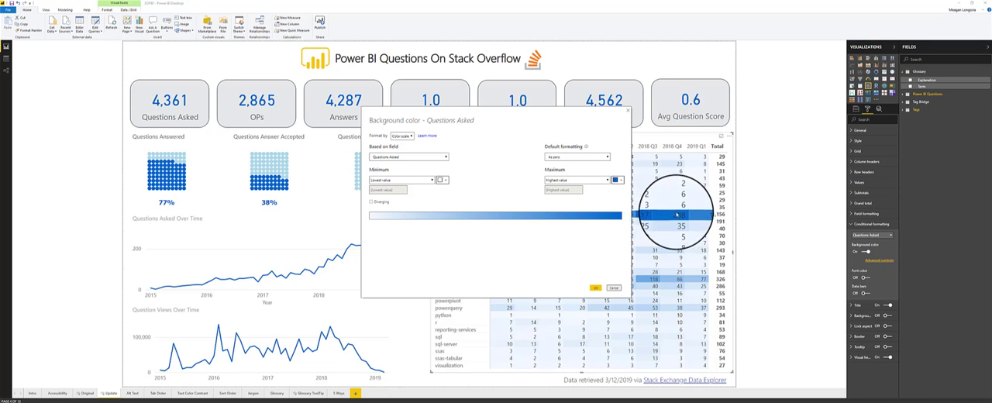
left_click(615, 180)
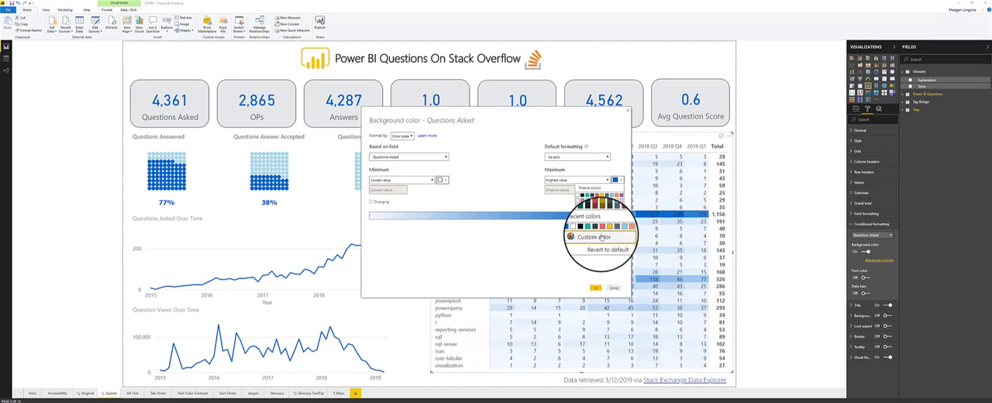
left_click(599, 237)
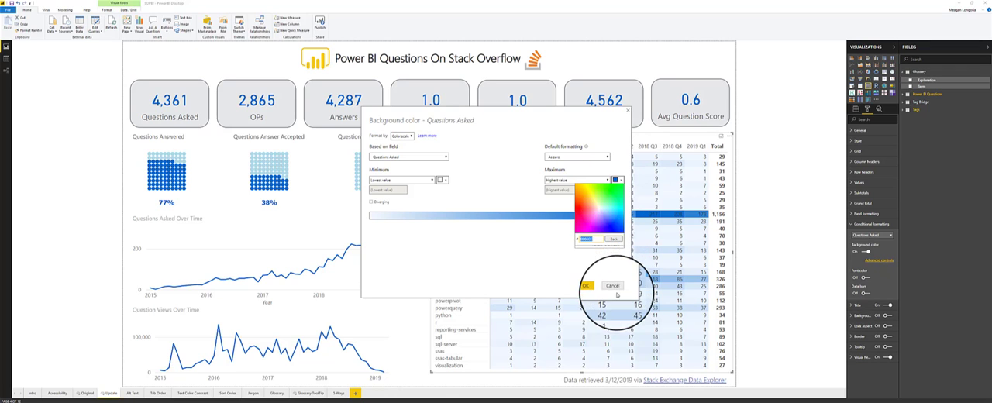
left_click(586, 286)
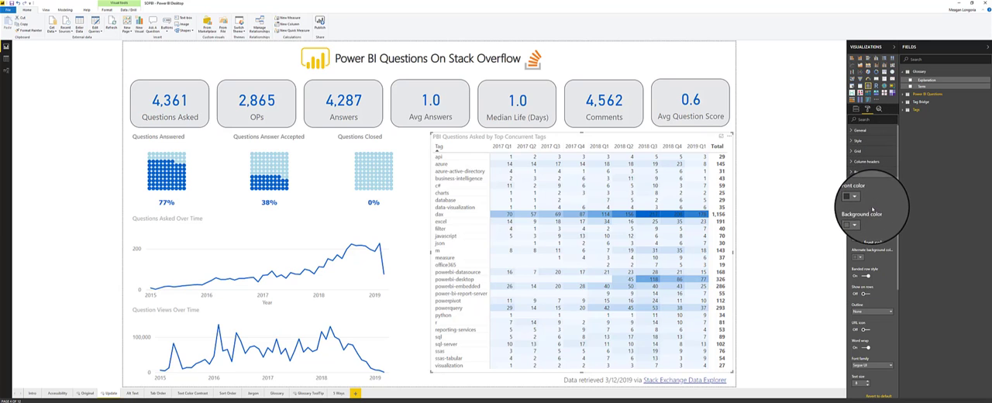
left_click(860, 200)
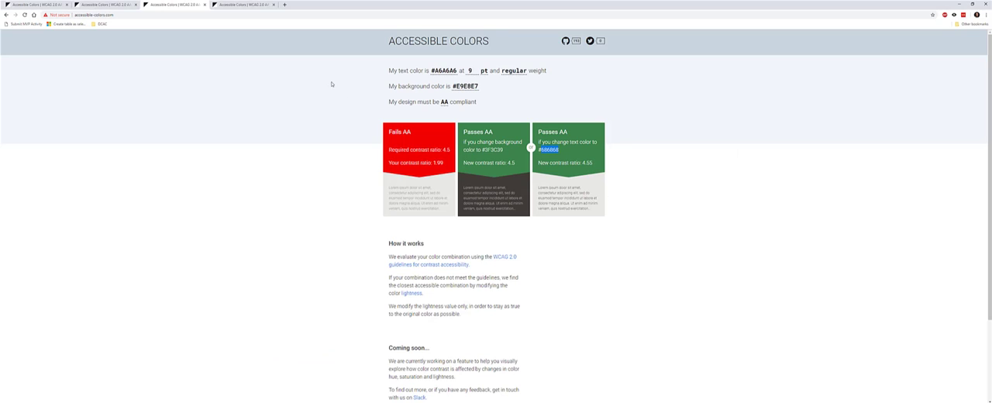
Take the passing text colour #585858 for #E9E8E7 and return to Power BI Desktop.
left_click(244, 5)
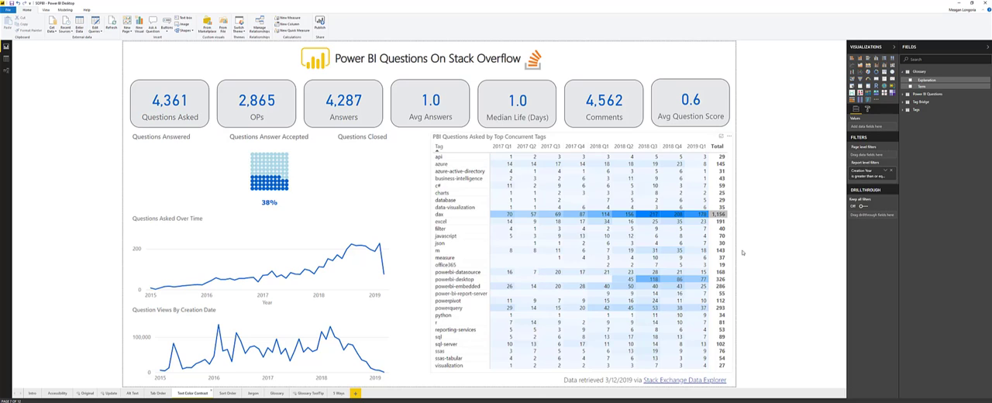
mouse_move(743, 255)
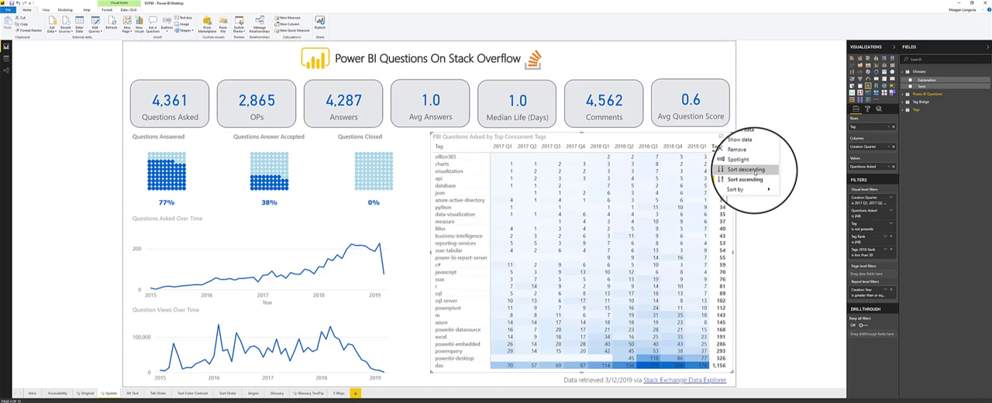
Sort the tag matrix by total descending so dax appears first.
left_click(746, 169)
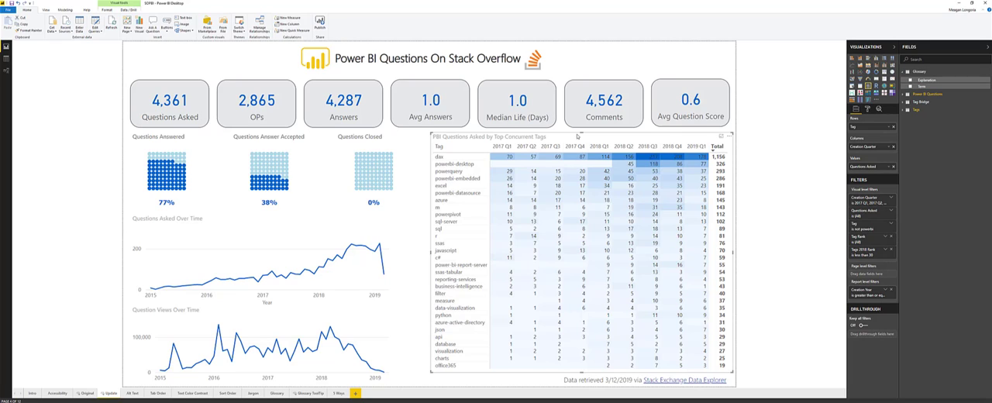
key("alt+shift+f11")
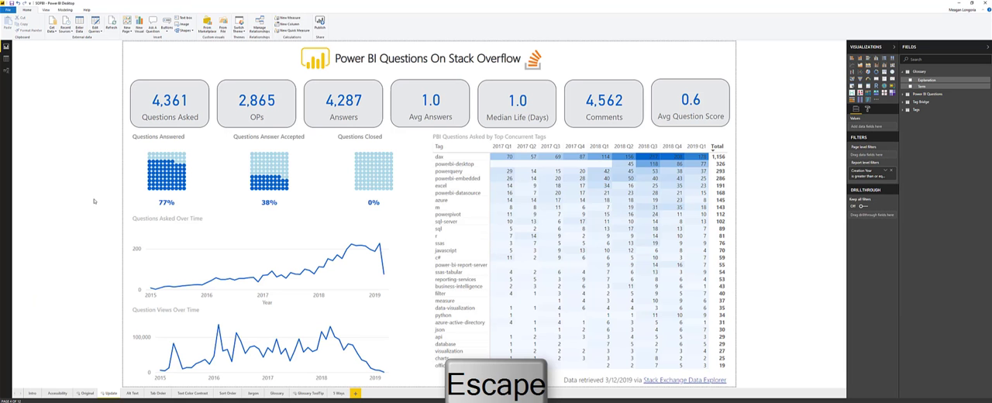
Deselect the matrix and select the OPs card for renaming to Users Asking.
key("Escape")
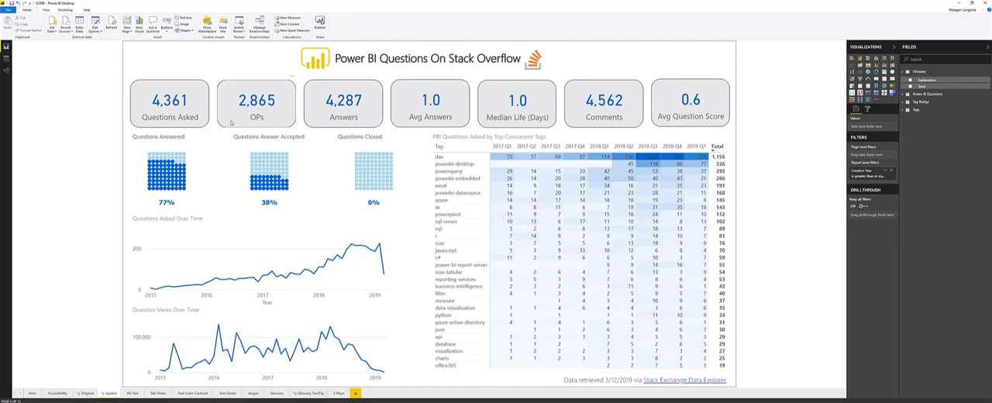
left_click(256, 103)
type("Users Asking")
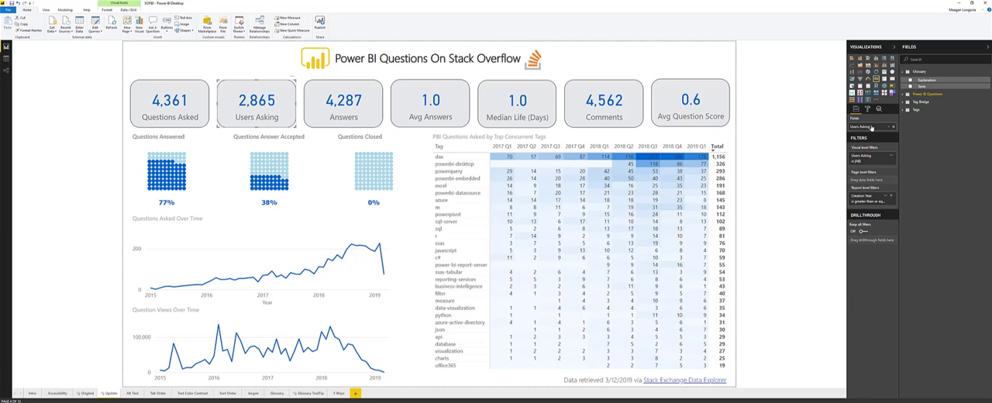
Retitle the accepted-answer chart to 'Questions w/ Accepted Answer'.
left_click(268, 179)
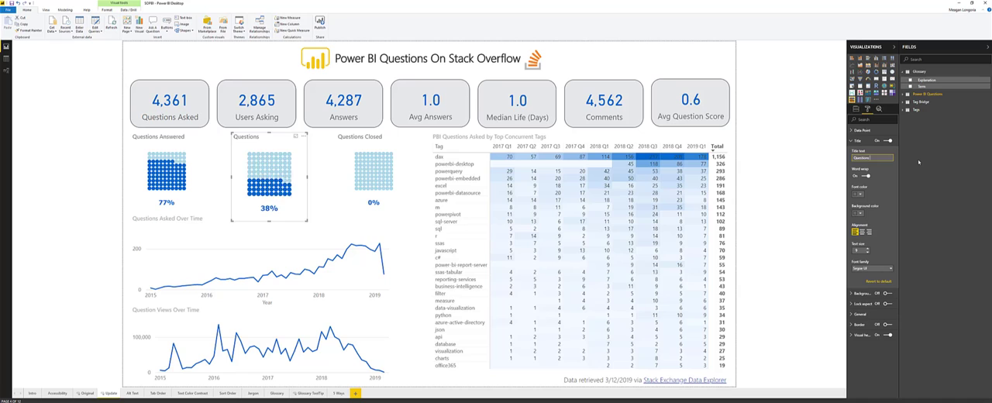
type("Questions w/ Accepted")
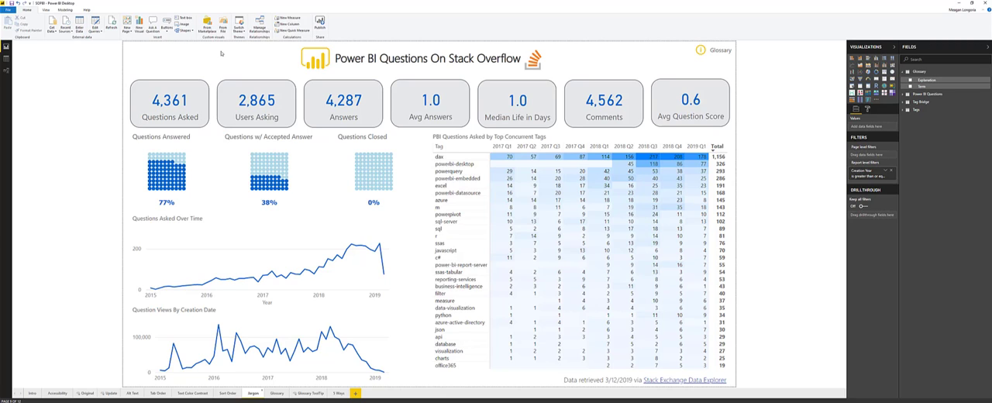
mouse_move(208, 72)
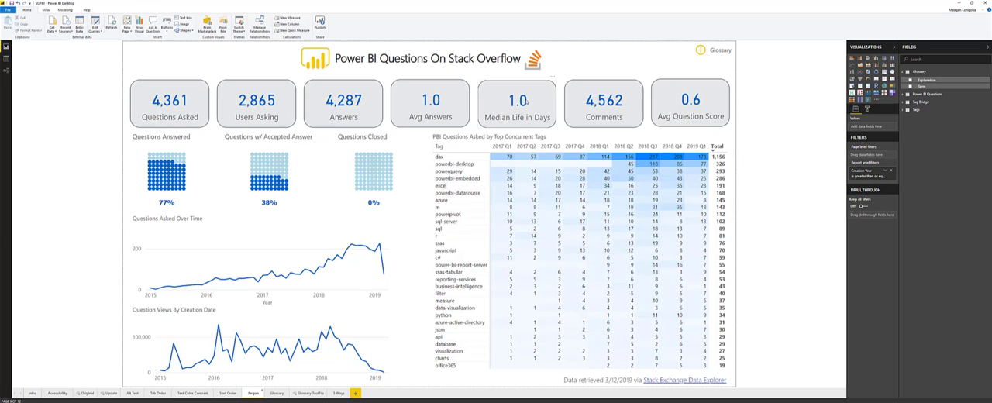
mouse_move(517, 101)
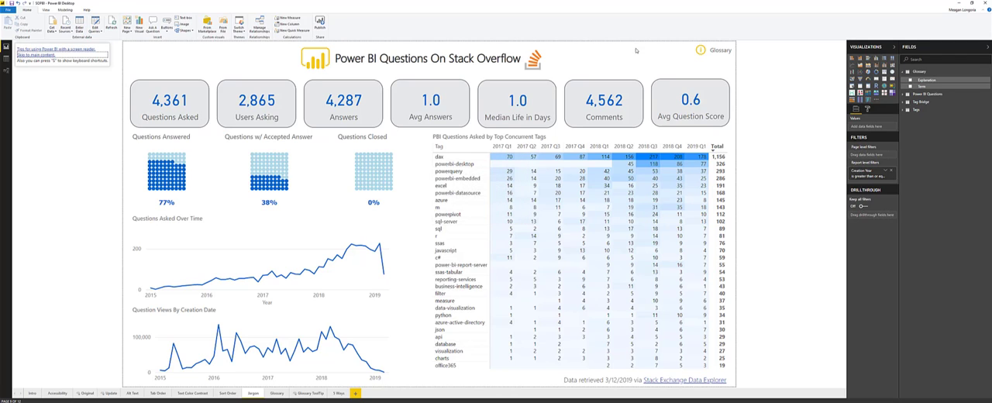
Follow the Glossary link with Ctrl+Enter, then move focus from the page title to Back.
left_click(714, 50)
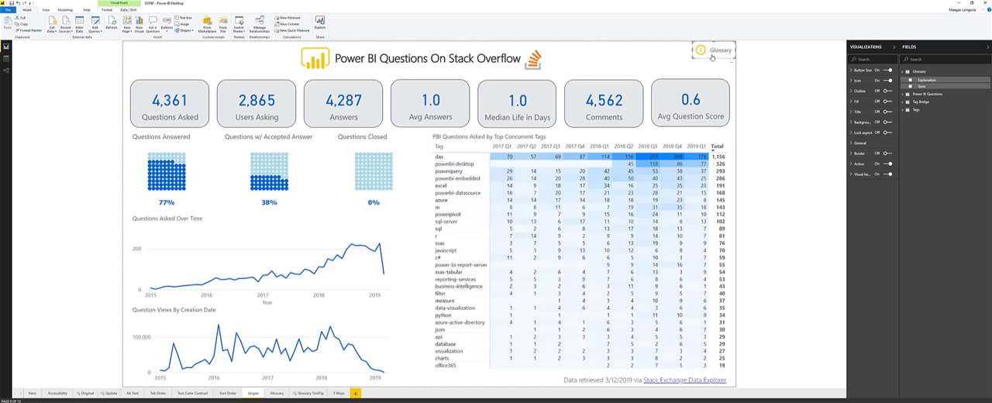
mouse_move(712, 59)
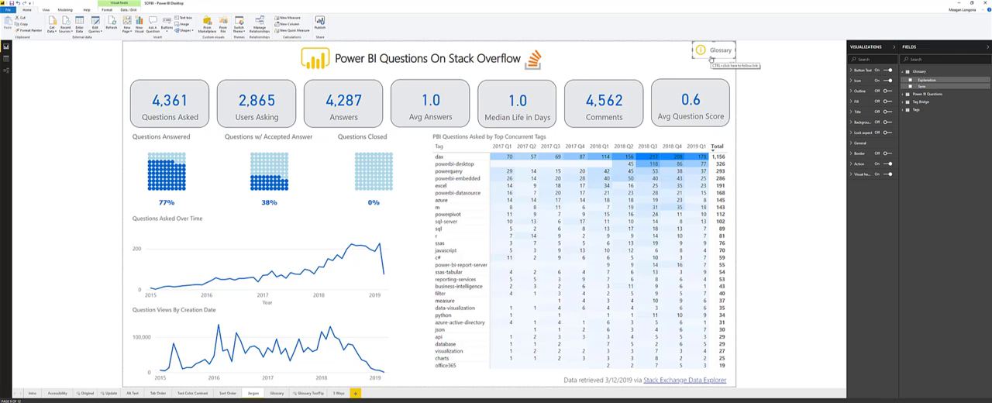
left_click(716, 50)
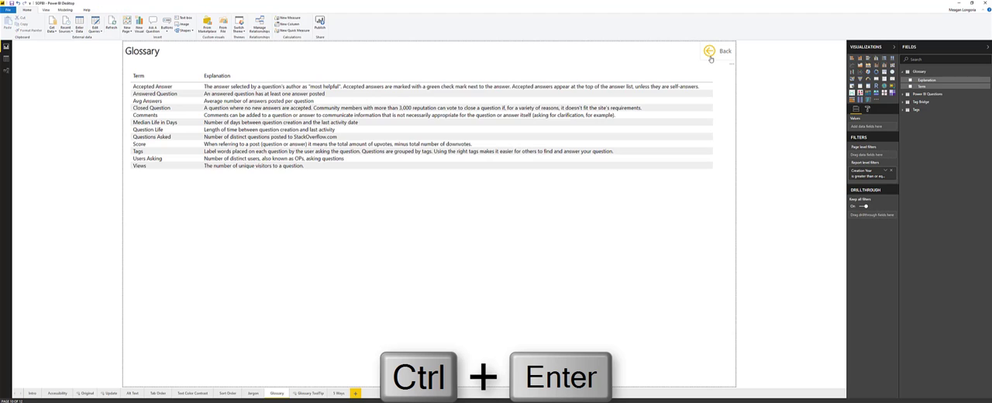
key("ctrl+enter")
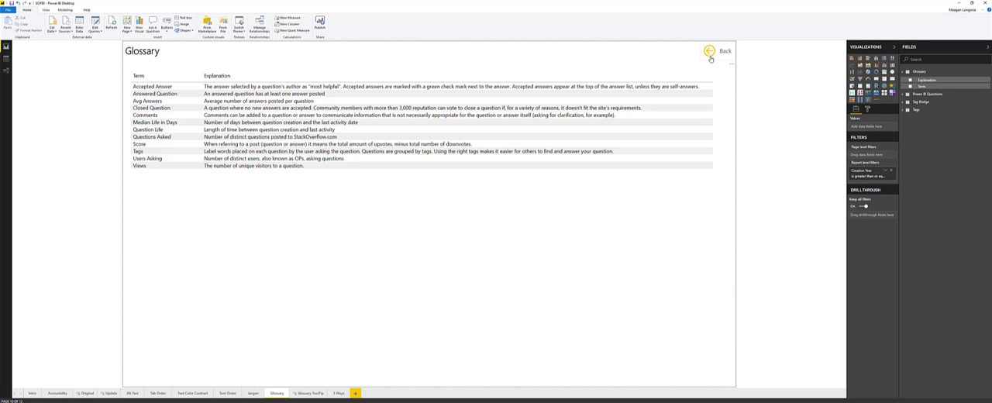
left_click(142, 50)
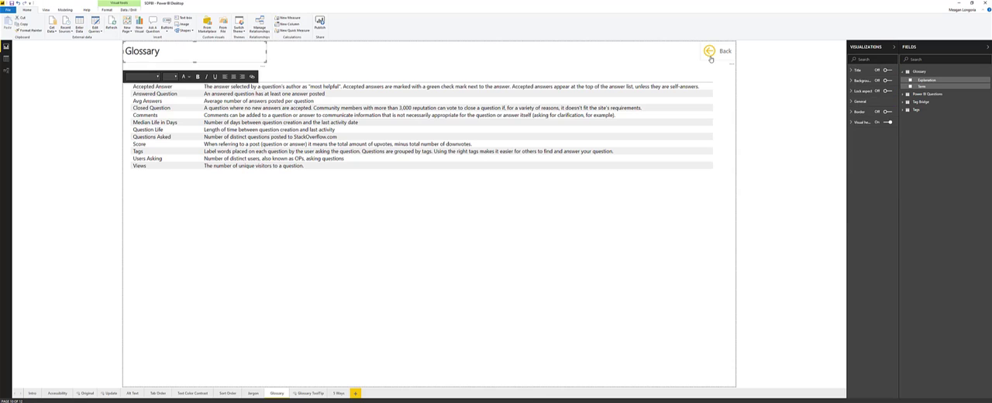
key("Tab")
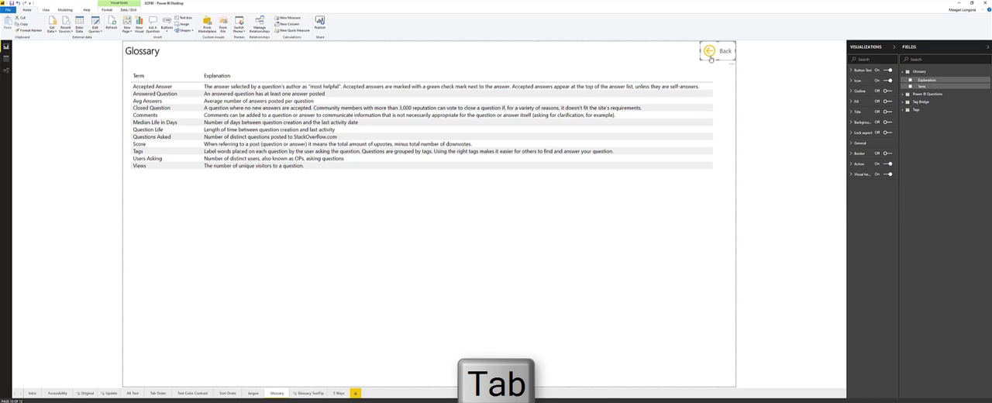